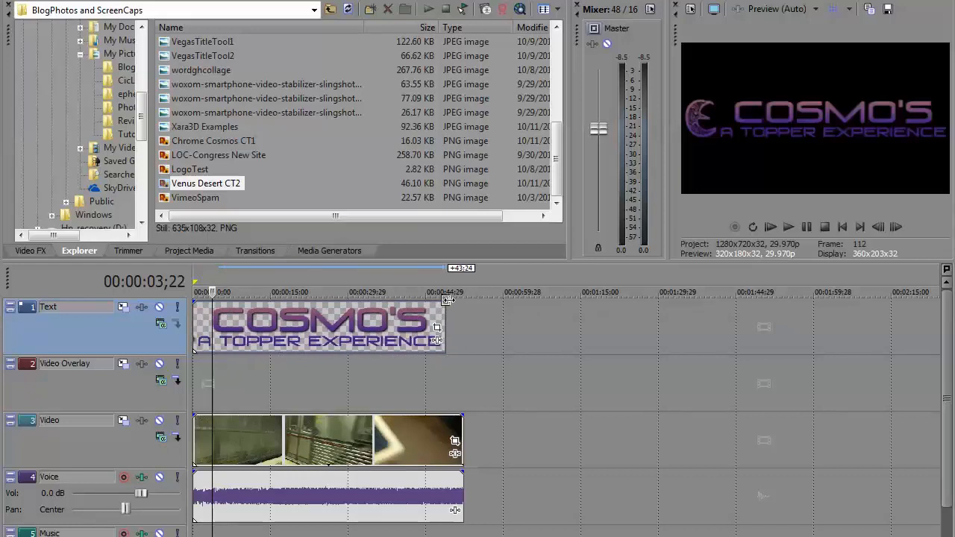
- Stretch the COSMO'S logo event on the Text track to the video event's end
left_click_drag(437, 326, 462, 326)
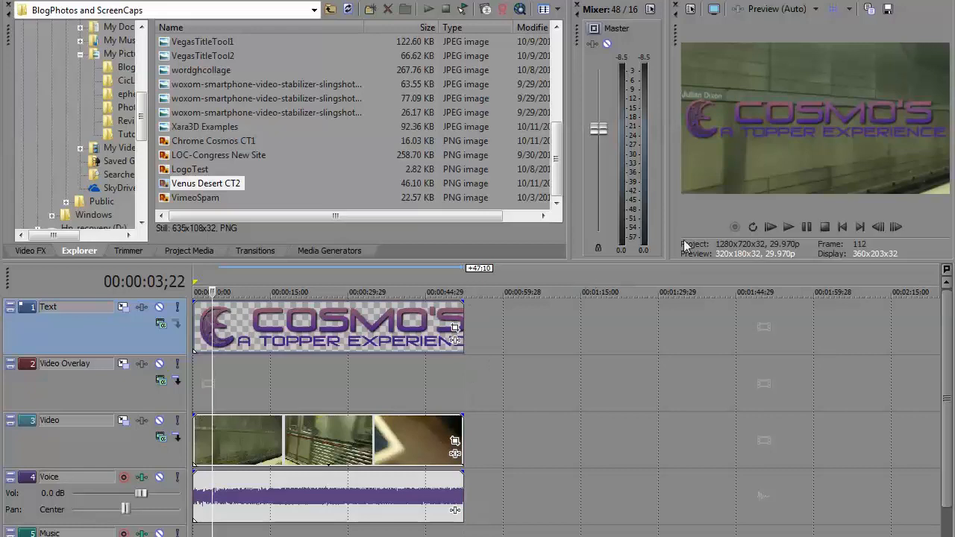
mouse_move(743, 141)
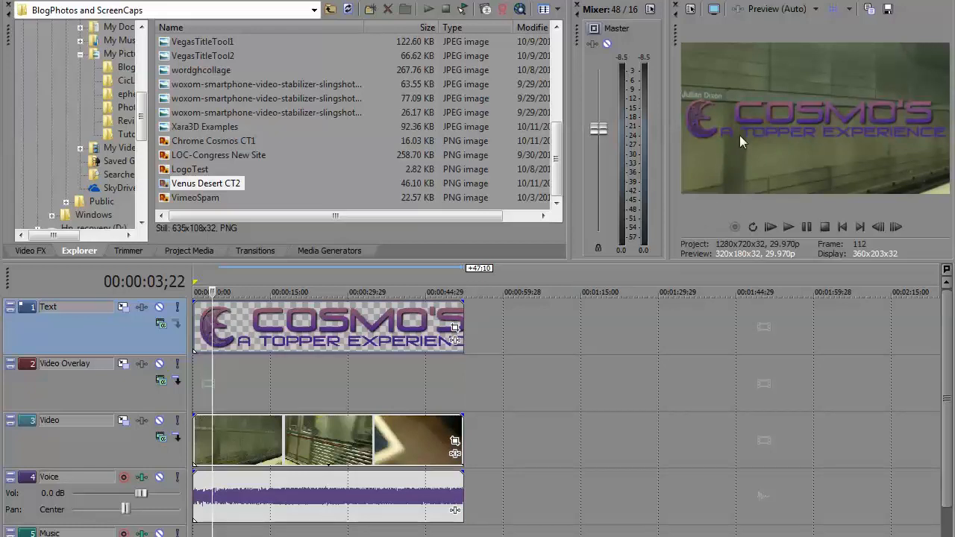
mouse_move(744, 154)
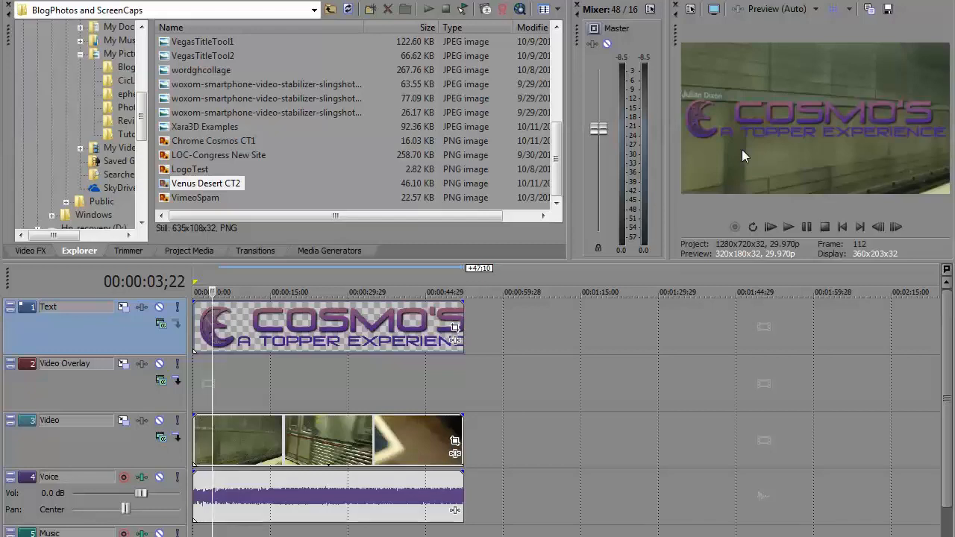
mouse_move(608, 335)
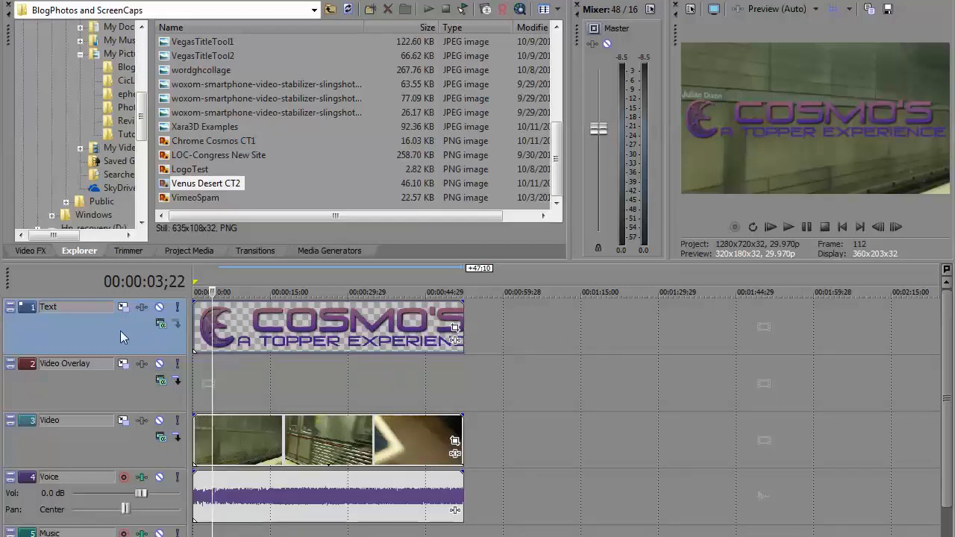
mouse_move(134, 333)
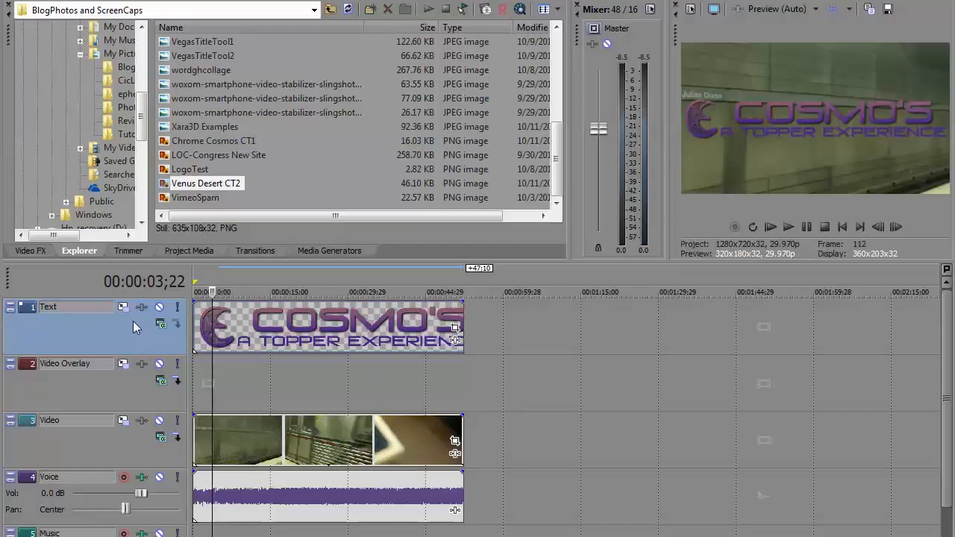
mouse_move(133, 326)
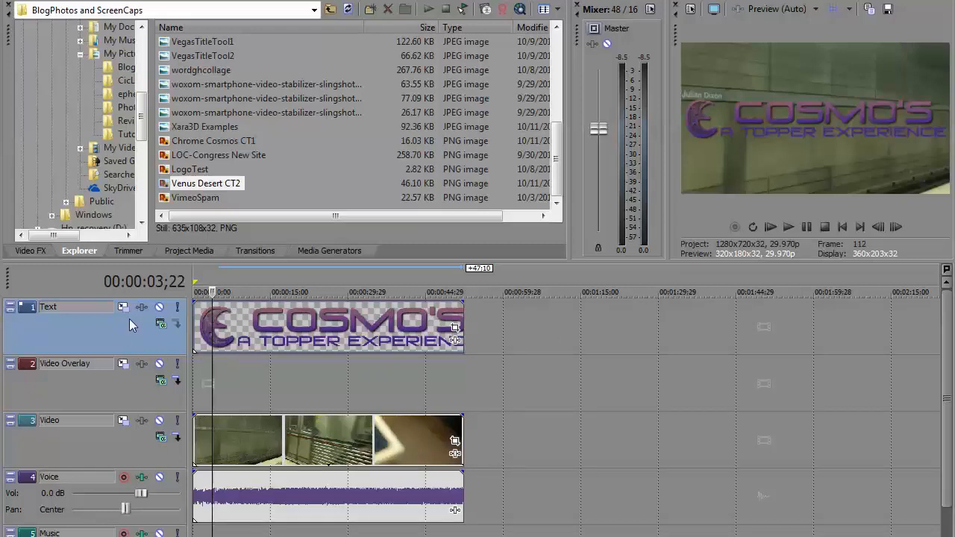
mouse_move(124, 307)
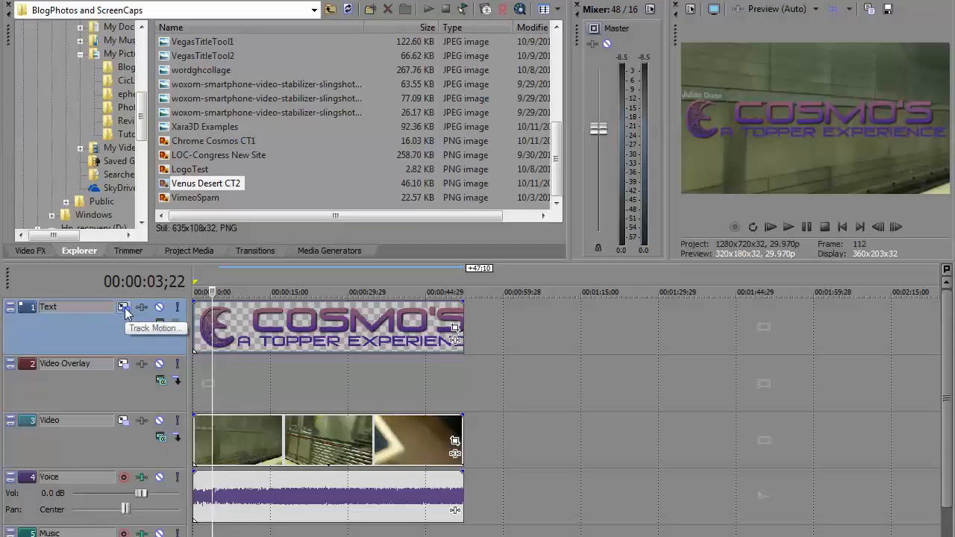
- Open the Track Motion window for the Text track holding the logo
left_click(123, 307)
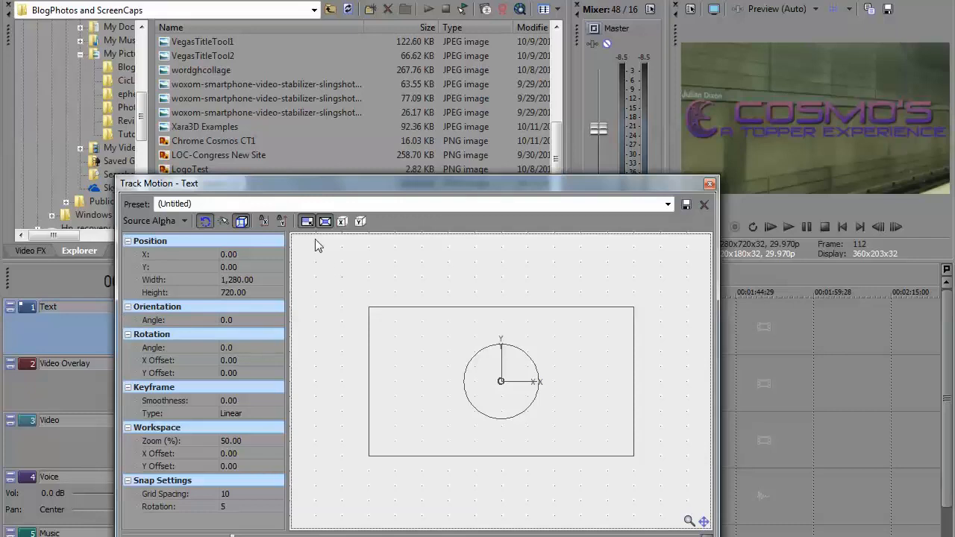
mouse_move(306, 221)
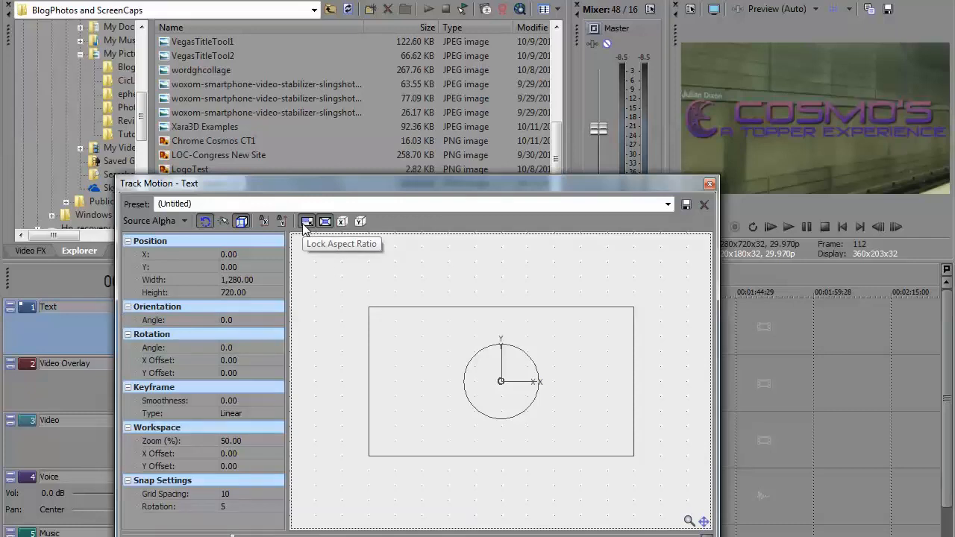
mouse_move(306, 229)
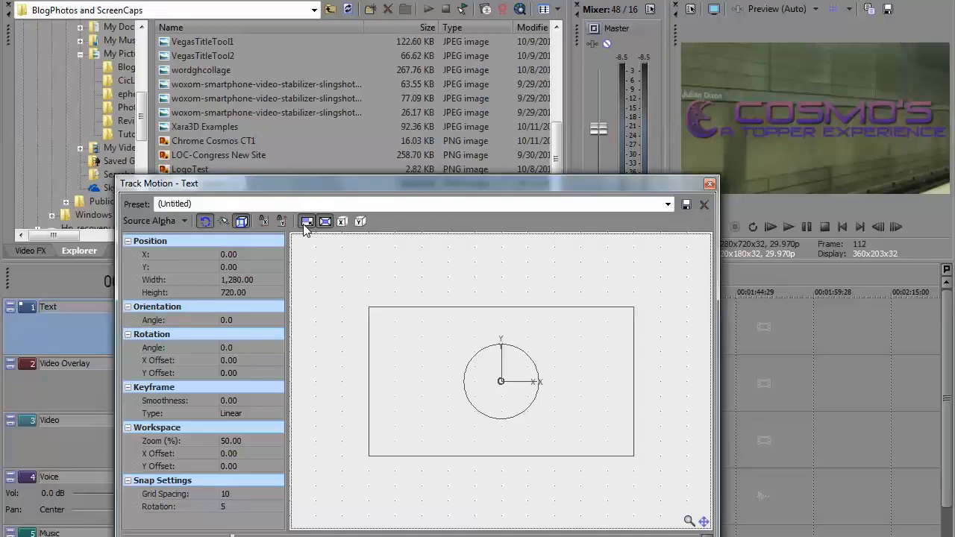
mouse_move(295, 333)
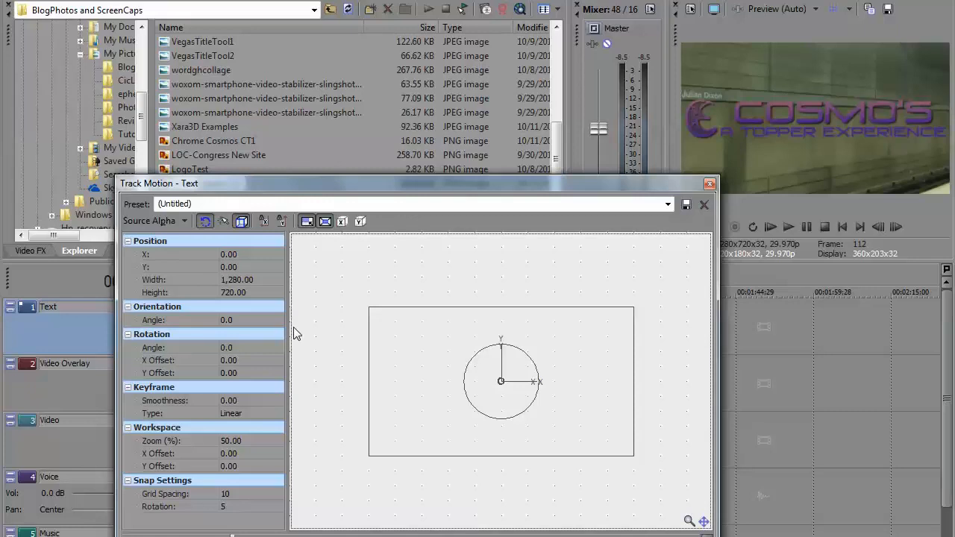
mouse_move(336, 469)
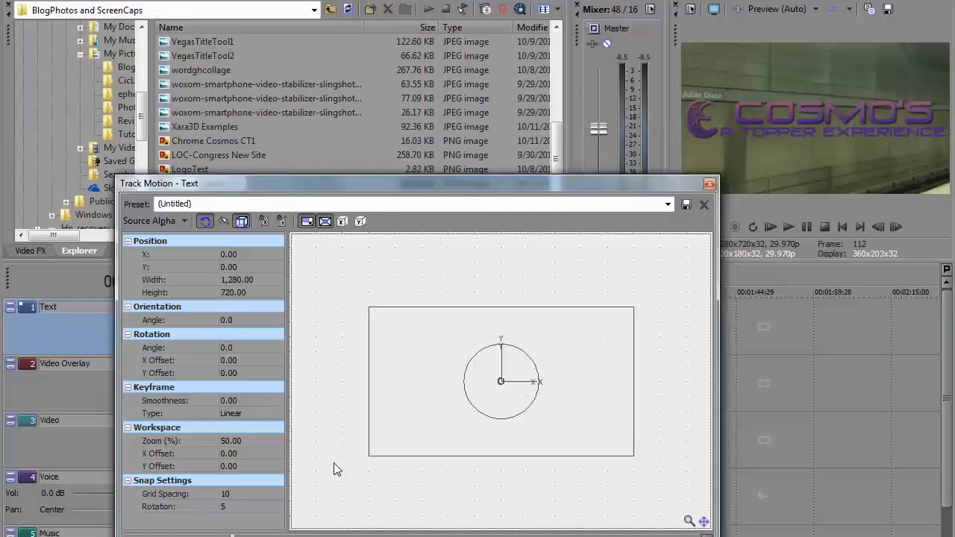
mouse_move(345, 475)
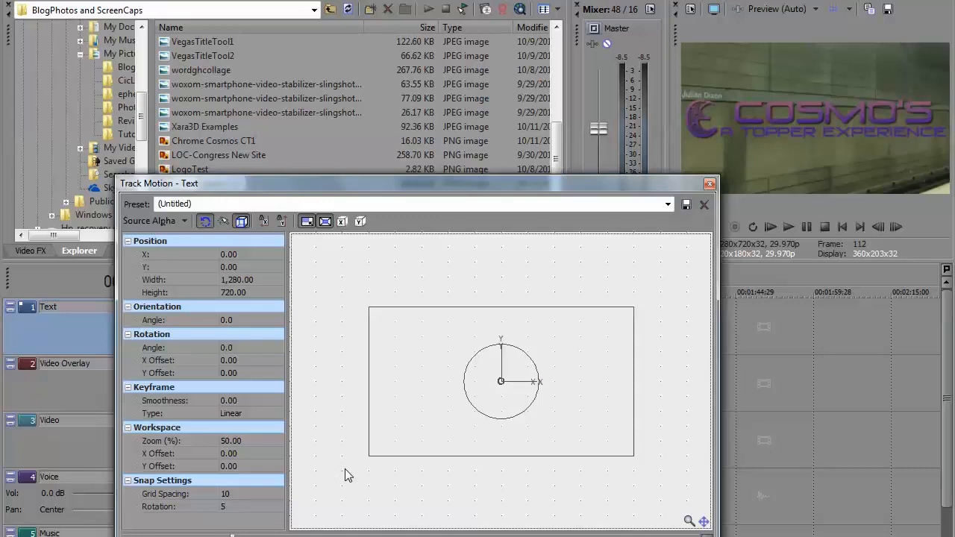
mouse_move(366, 467)
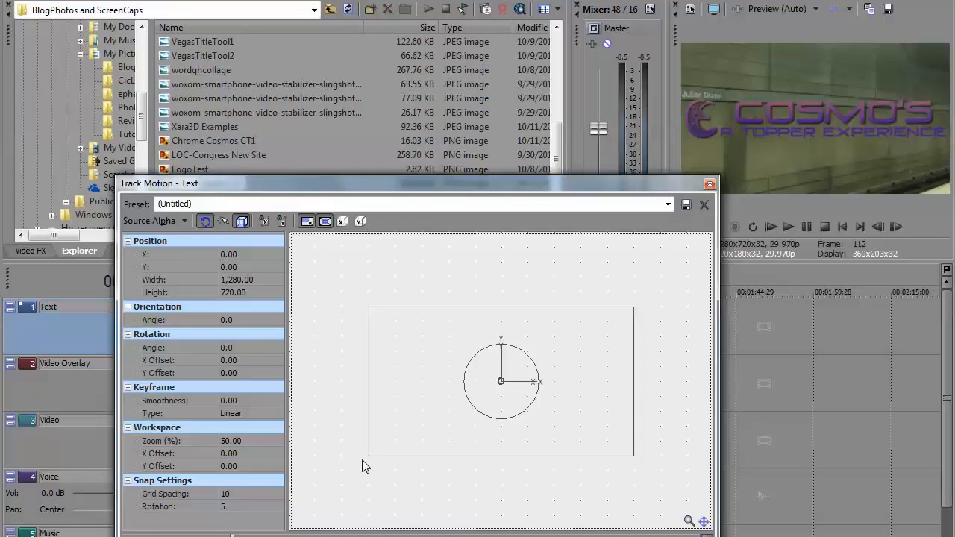
- Scale the logo's Track Motion frame down to about 673×379
left_click(368, 456)
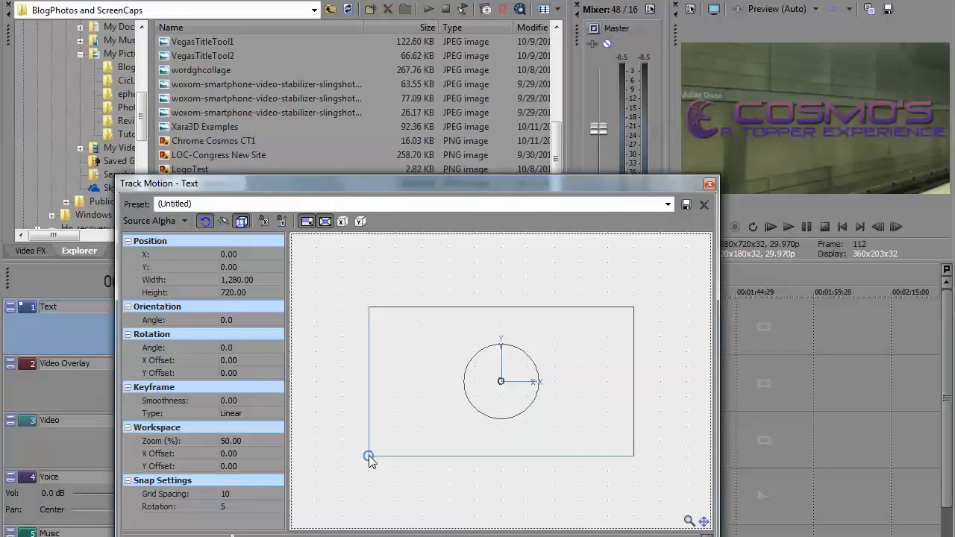
left_click_drag(369, 456, 391, 443)
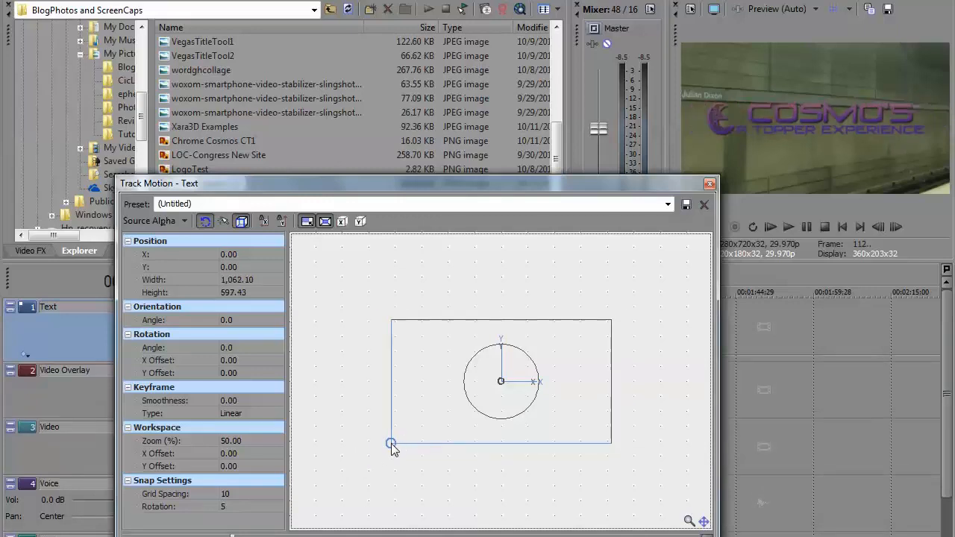
left_click_drag(391, 443, 412, 431)
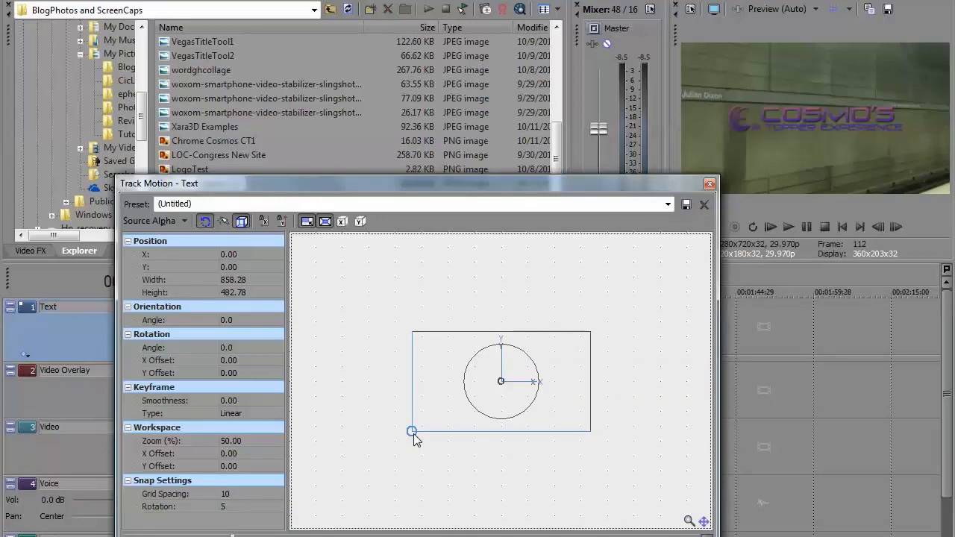
left_click_drag(412, 431, 433, 419)
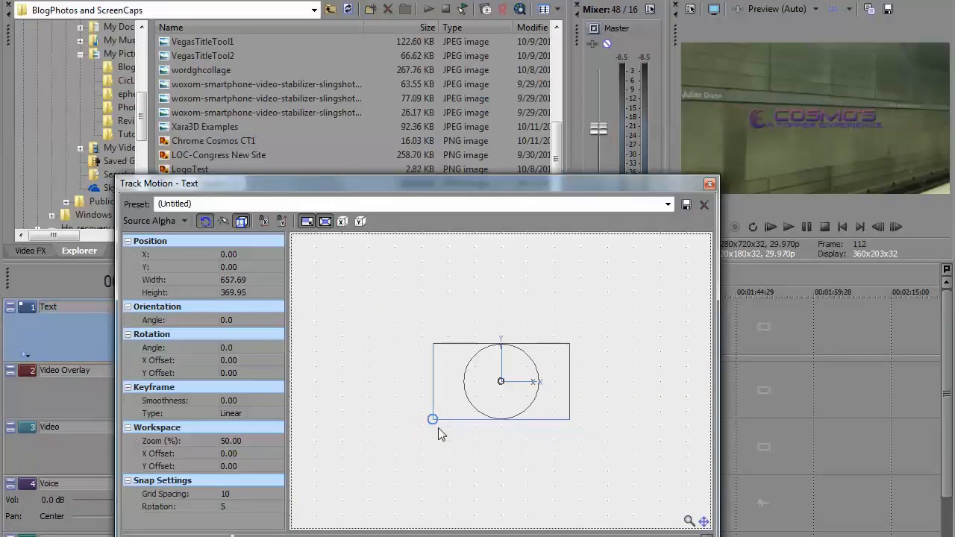
left_click_drag(432, 420, 428, 423)
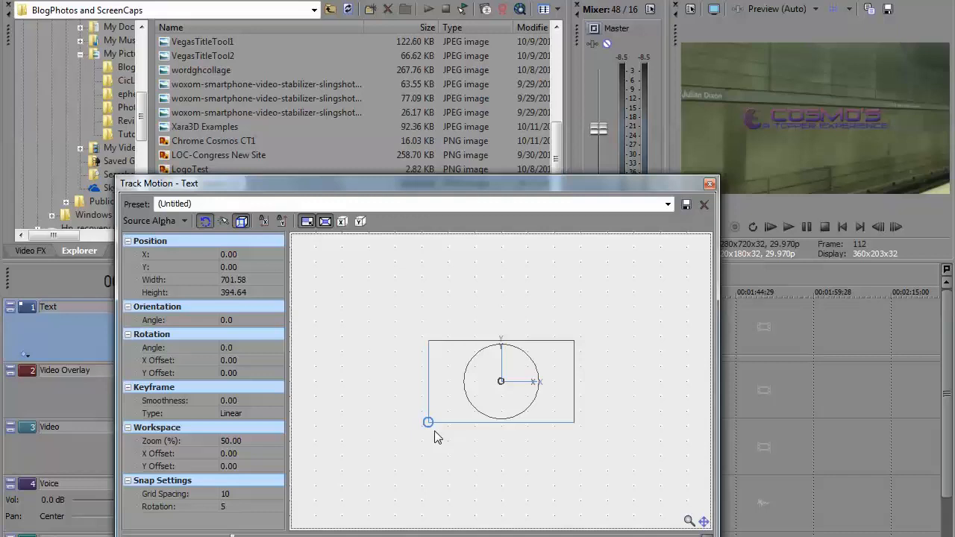
left_click_drag(428, 422, 430, 420)
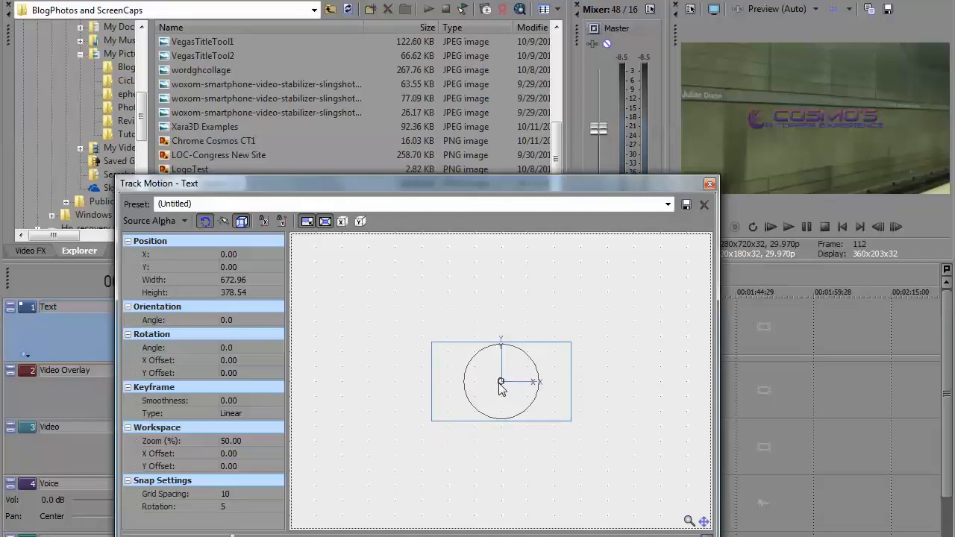
- Move the logo frame to the lower-right corner, around X 298.8, Y -244.8
left_click_drag(500, 381, 593, 459)
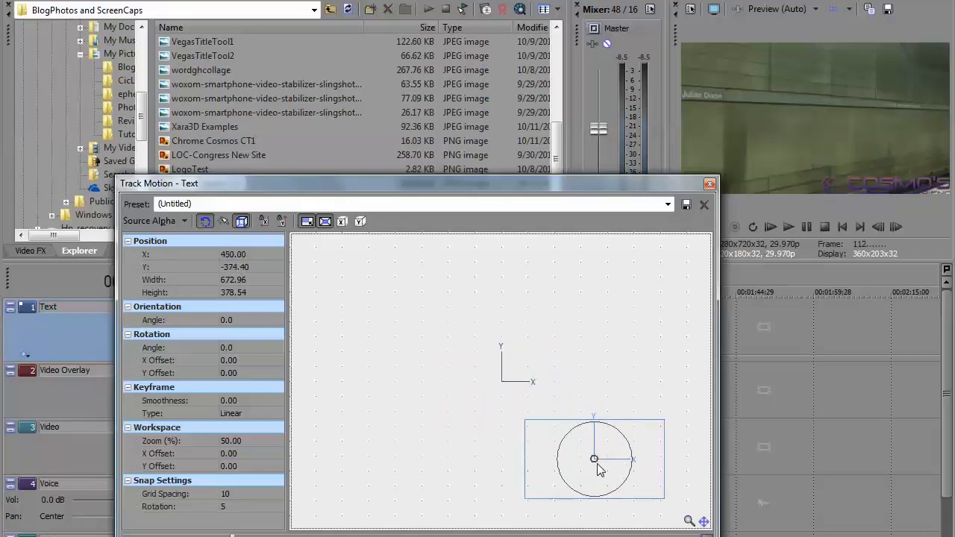
left_click_drag(594, 459, 558, 440)
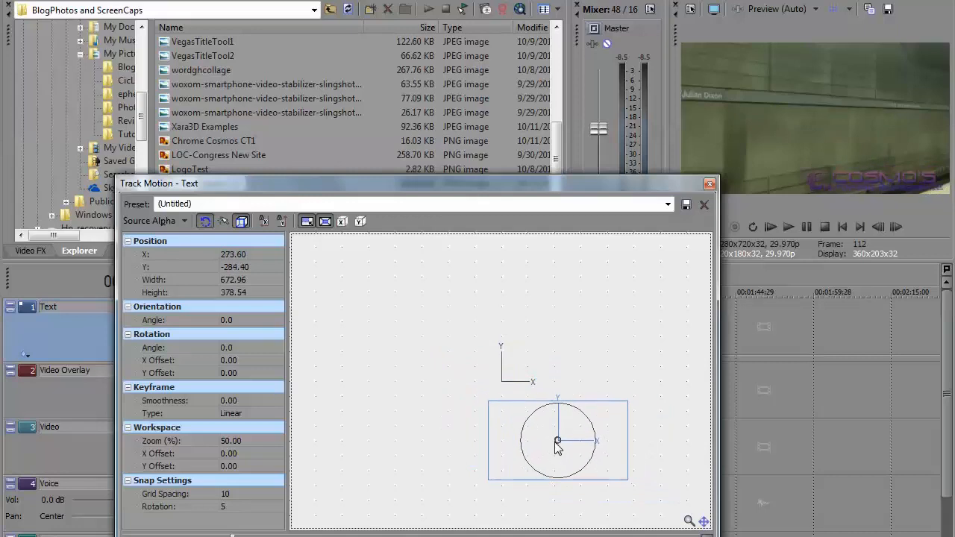
left_click_drag(557, 440, 560, 432)
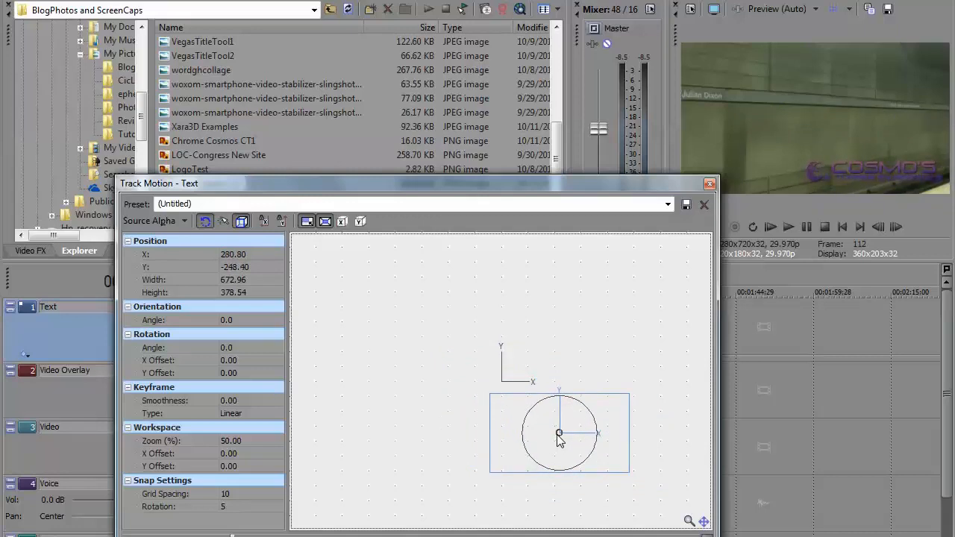
left_click_drag(559, 433, 562, 431)
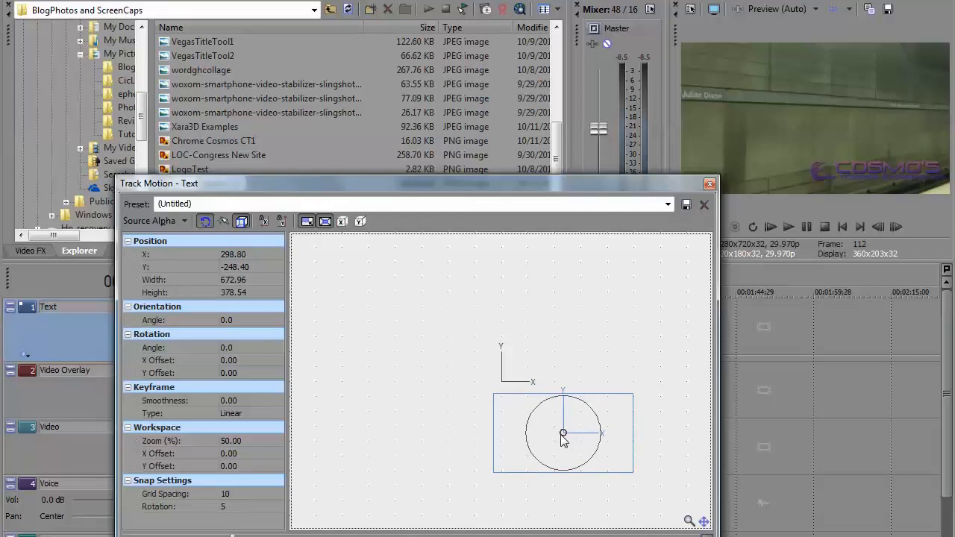
left_click_drag(563, 435, 564, 431)
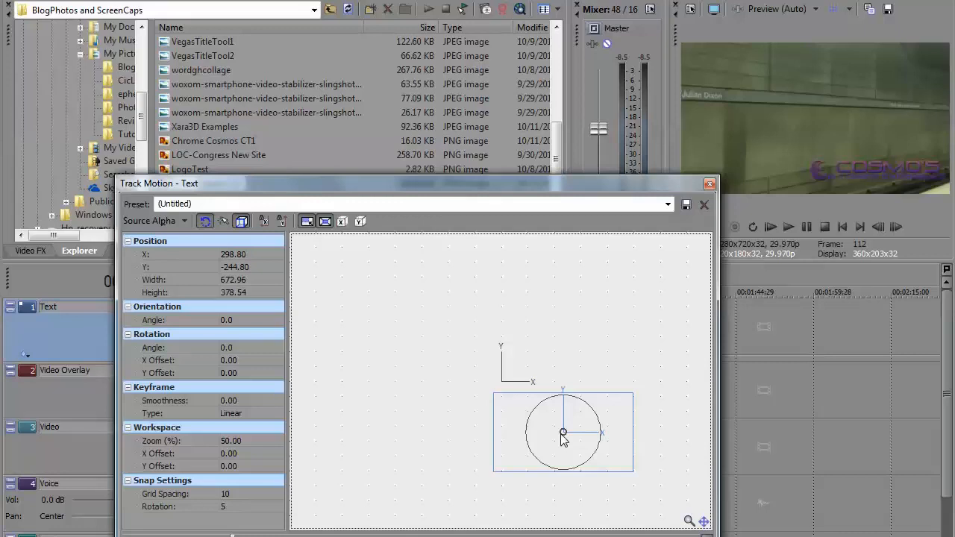
mouse_move(565, 443)
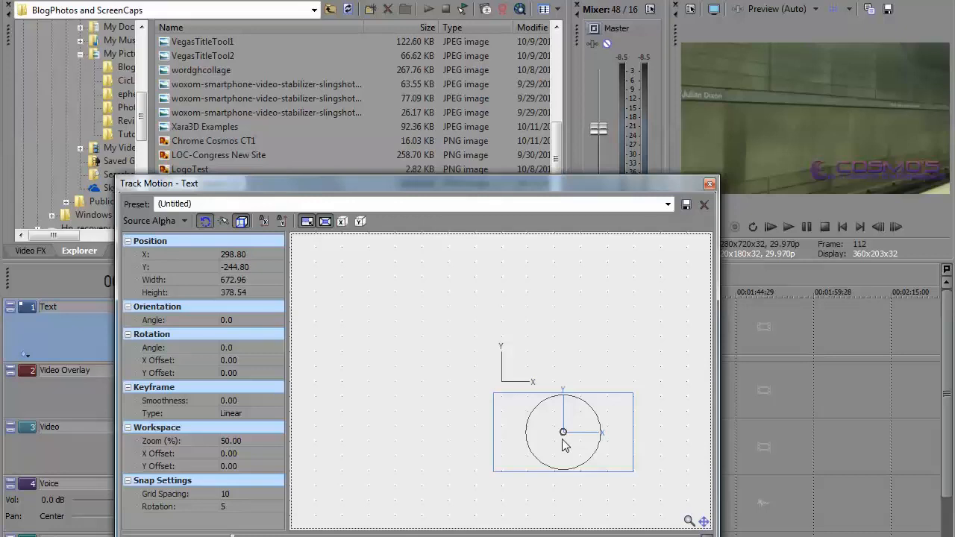
mouse_move(457, 435)
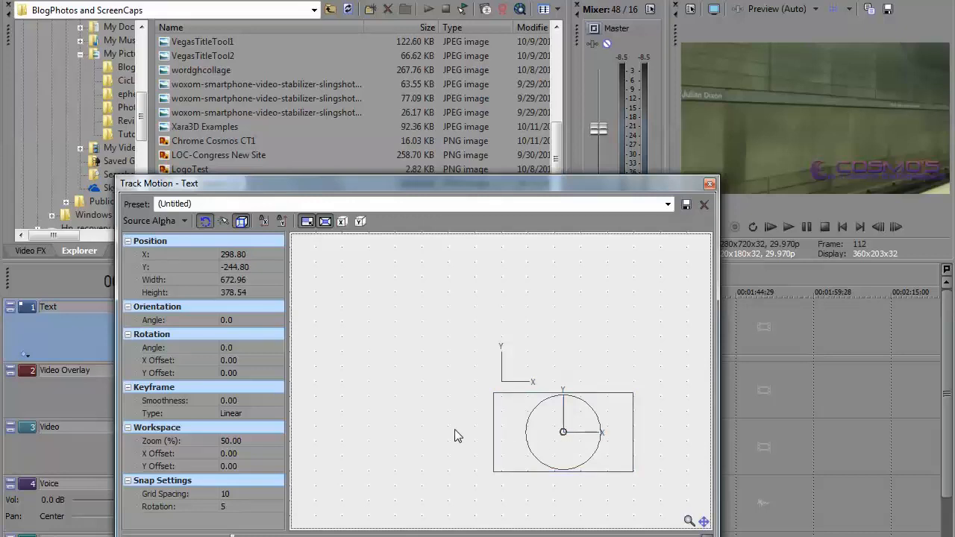
mouse_move(381, 457)
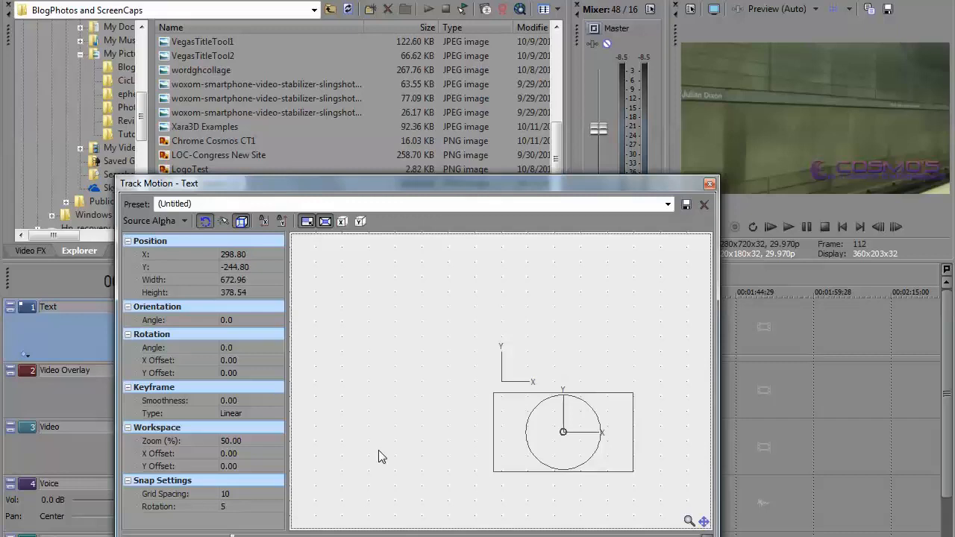
mouse_move(313, 365)
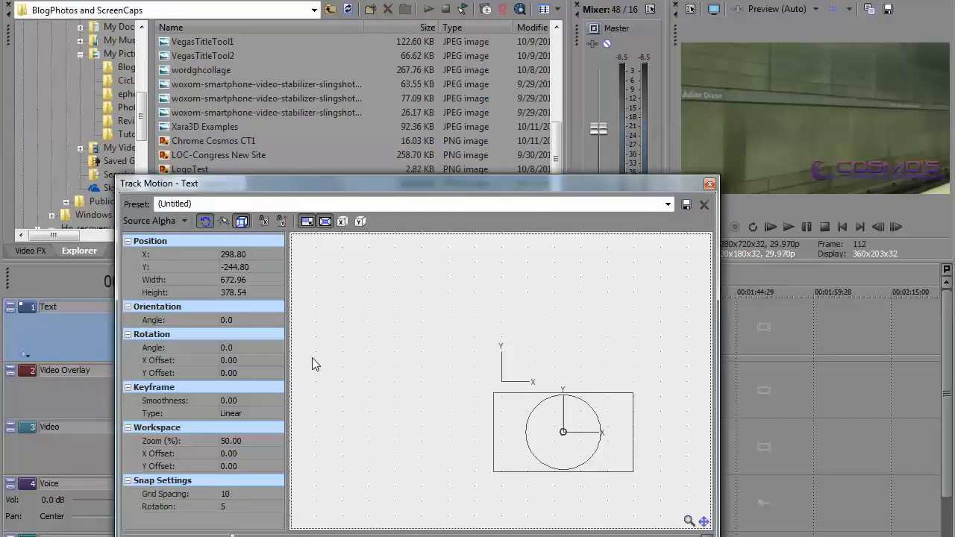
mouse_move(219, 264)
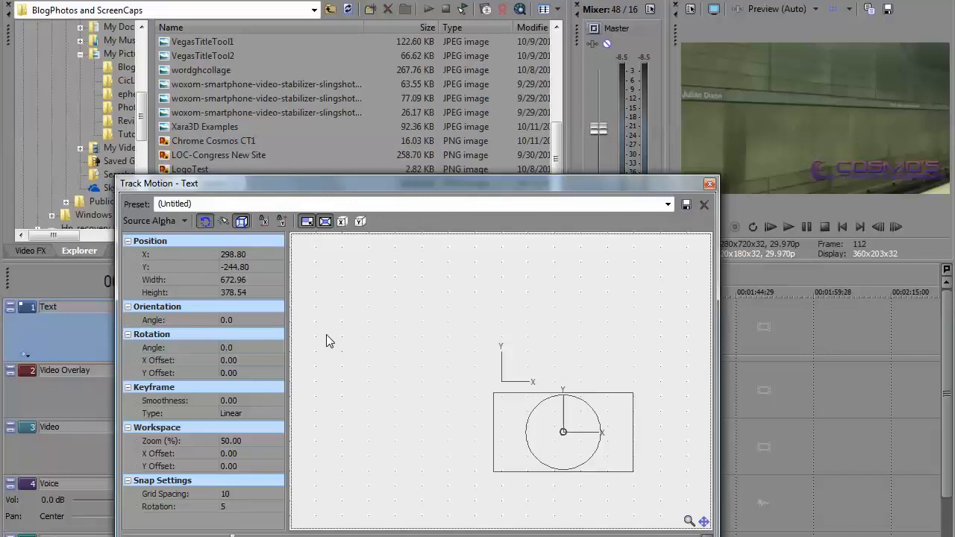
mouse_move(708, 253)
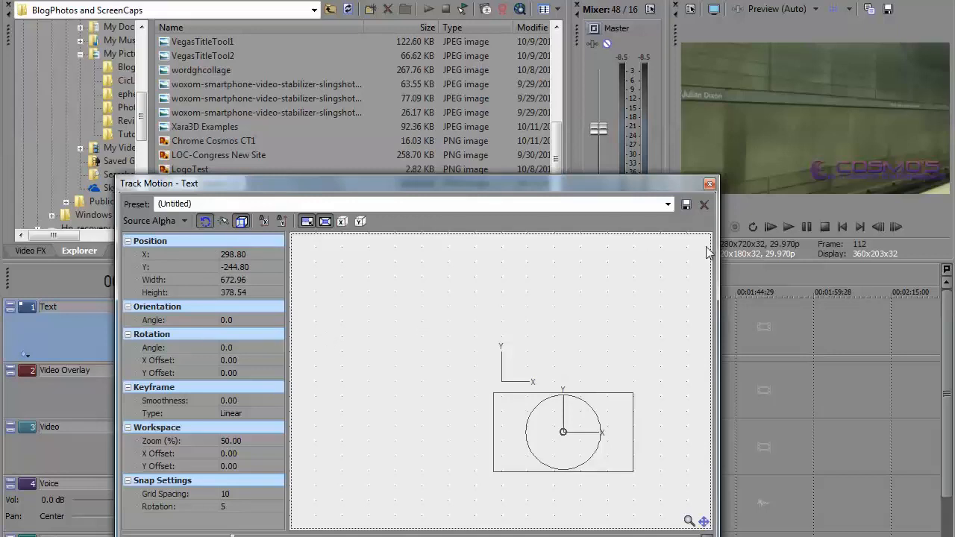
mouse_move(681, 282)
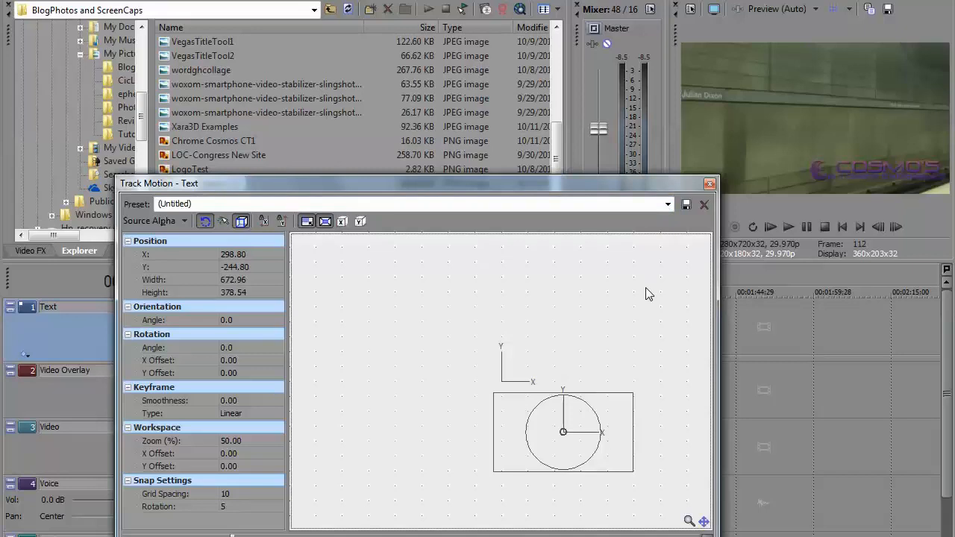
mouse_move(666, 289)
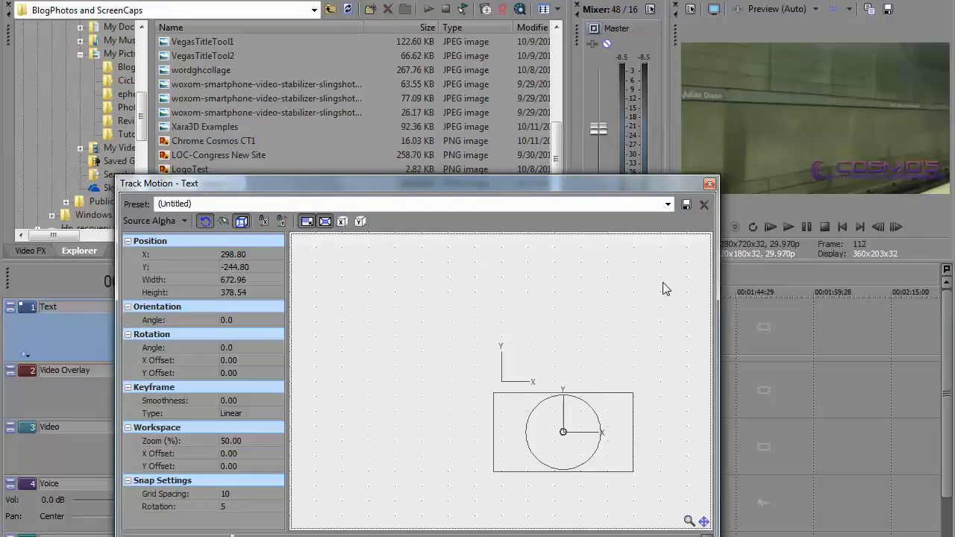
mouse_move(700, 228)
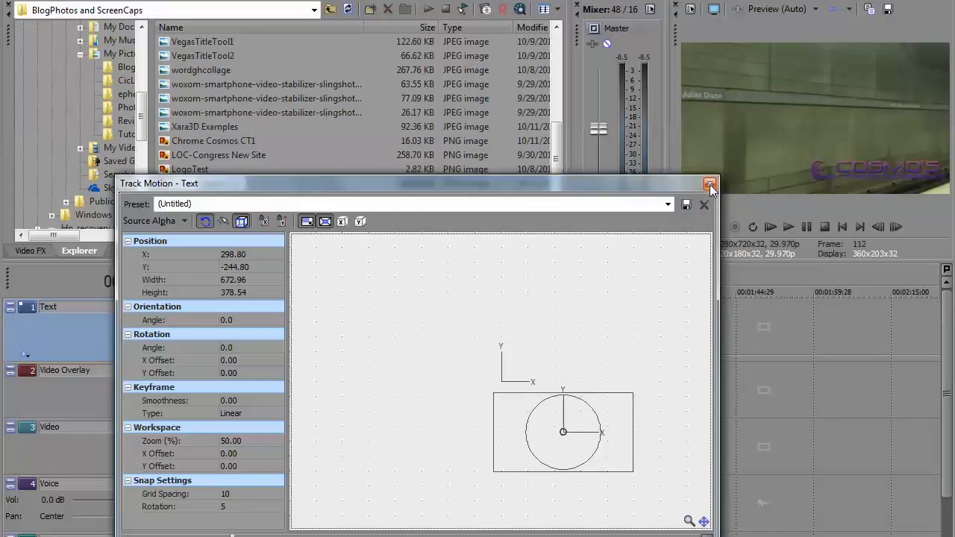
- Close the Track Motion window, keeping the logo in the lower-right corner
left_click(709, 183)
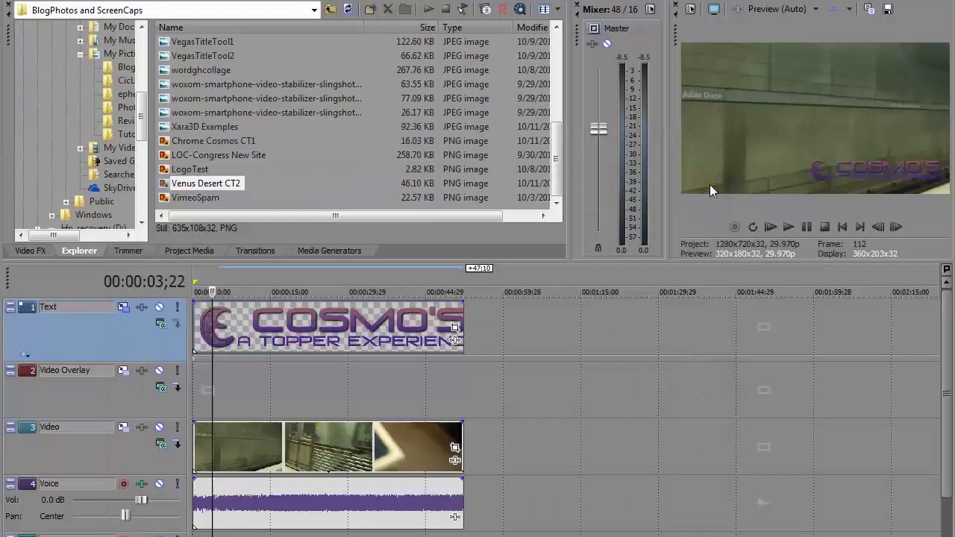